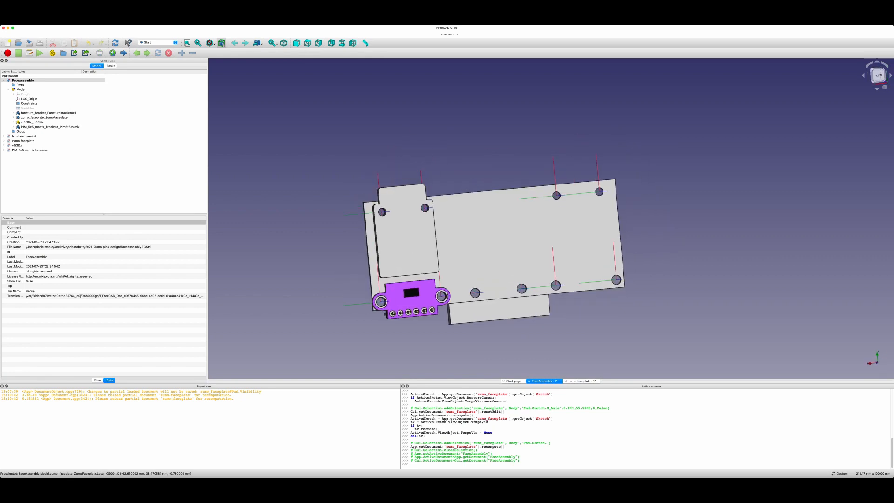
Step: Review the vl53l0x sensor's Compound, then start editing the PIM 5x5 breakout's Sketch
{"action": "left_click", "coordinate": [154, 42]}
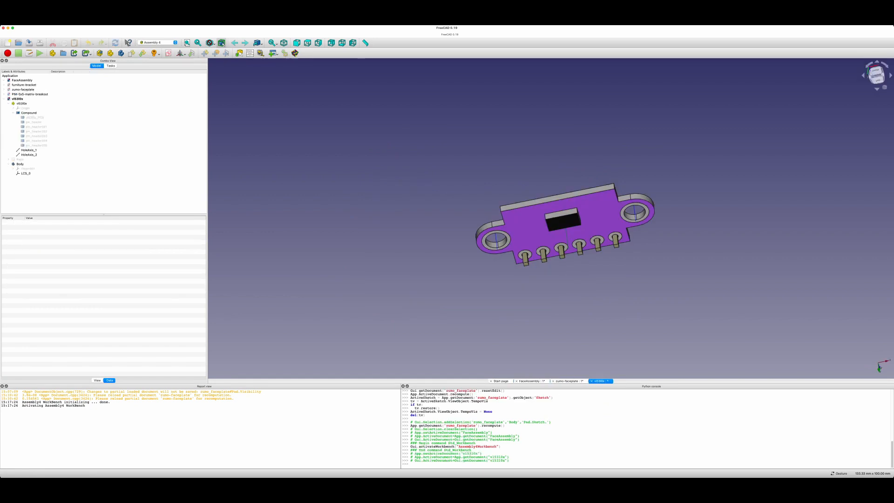
{"action": "left_click_drag", "start_coordinate": [569, 228], "coordinate": [569, 211]}
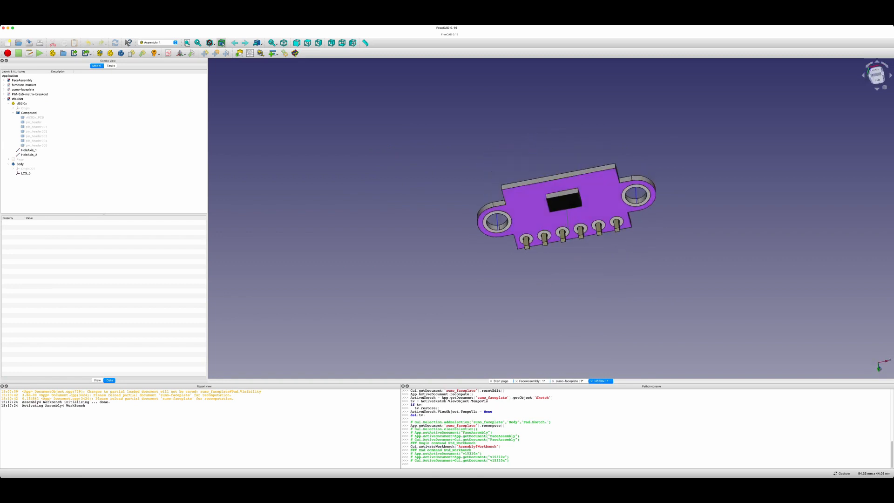
{"action": "left_click", "coordinate": [29, 113]}
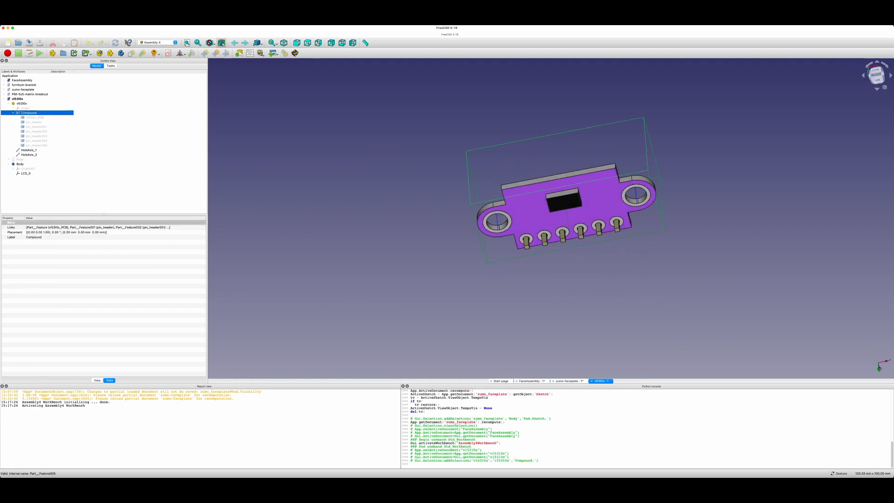
{"action": "left_click", "coordinate": [28, 150]}
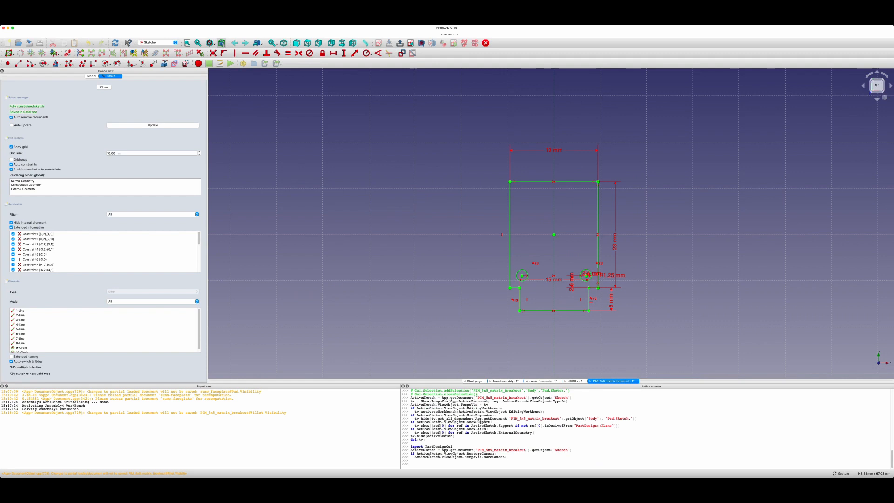
Step: Close the breakout sketch to show the grey plate with two holes
{"action": "left_click", "coordinate": [103, 87]}
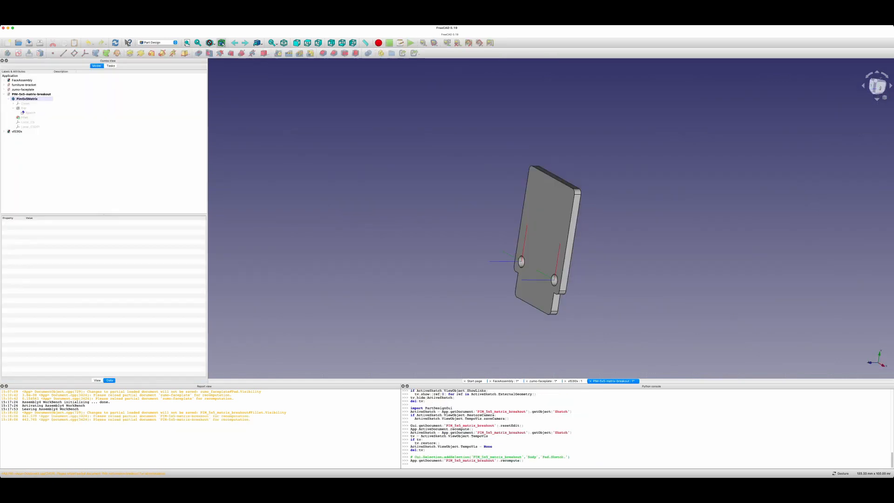
{"action": "left_click", "coordinate": [30, 113]}
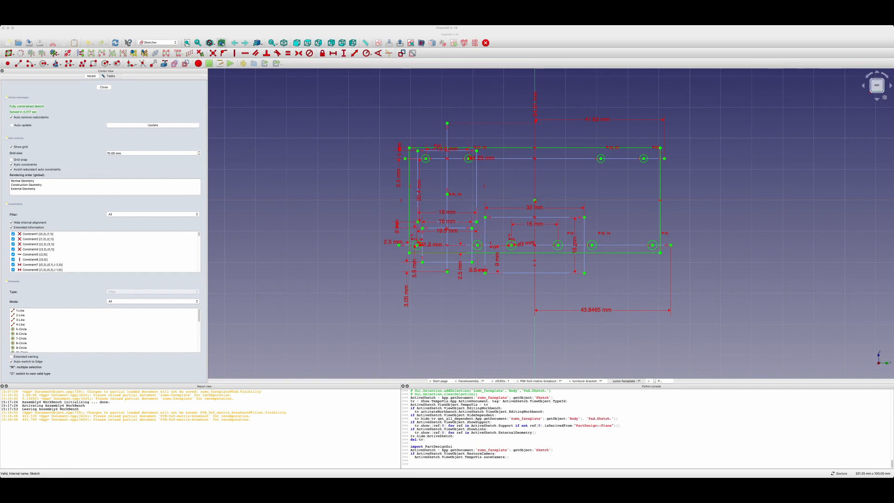
Step: Start editing the zumo faceplate Sketch with its outline and mounting-hole rows
{"action": "left_click", "coordinate": [110, 75]}
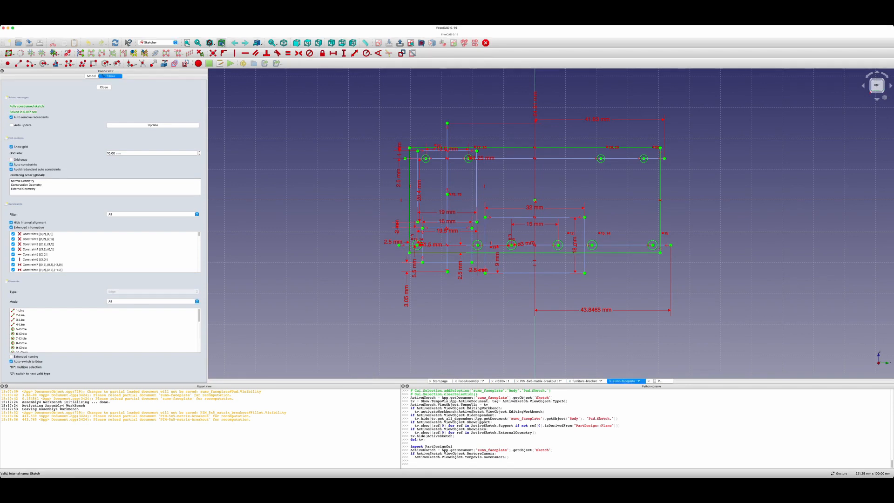
{"action": "left_click", "coordinate": [103, 87]}
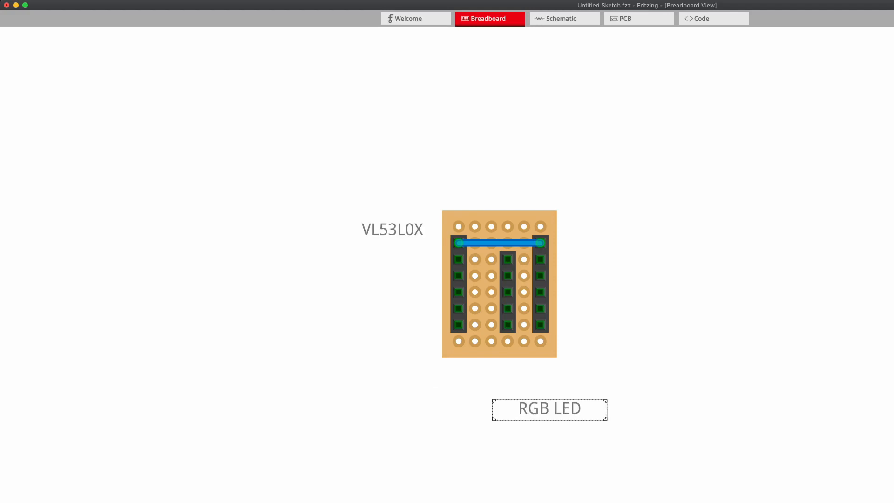
Step: Place the XSHUT and other pin labels beside the header and set the red SCL mark below SDA
{"action": "left_click_drag", "start_coordinate": [548, 409], "coordinate": [504, 379]}
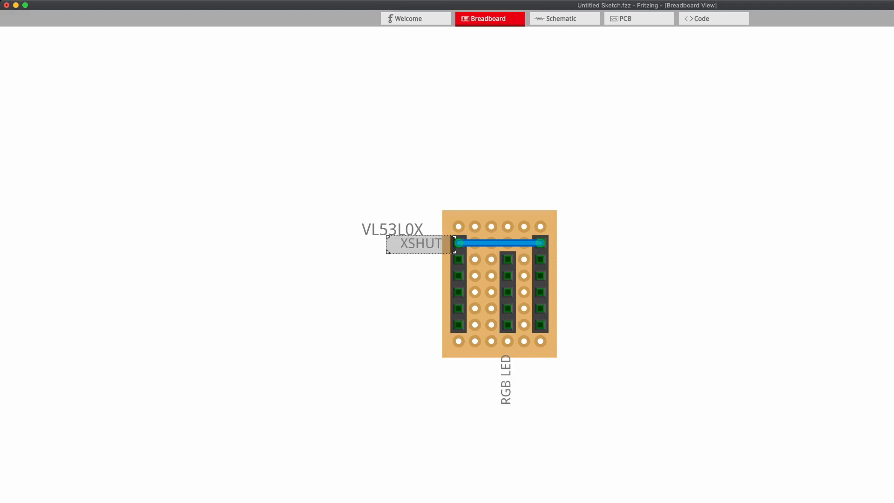
{"action": "left_click_drag", "start_coordinate": [419, 243], "coordinate": [419, 256]}
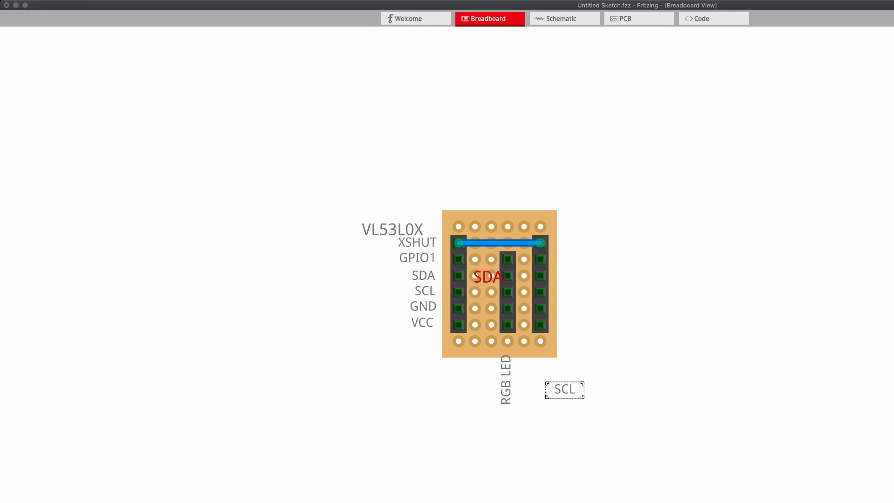
{"action": "left_click_drag", "start_coordinate": [564, 390], "coordinate": [483, 314]}
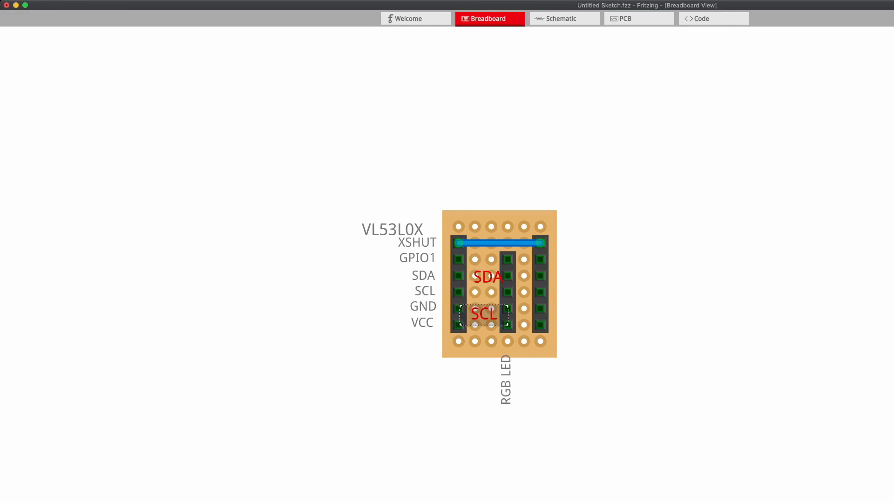
{"action": "left_click_drag", "start_coordinate": [483, 314], "coordinate": [563, 389]}
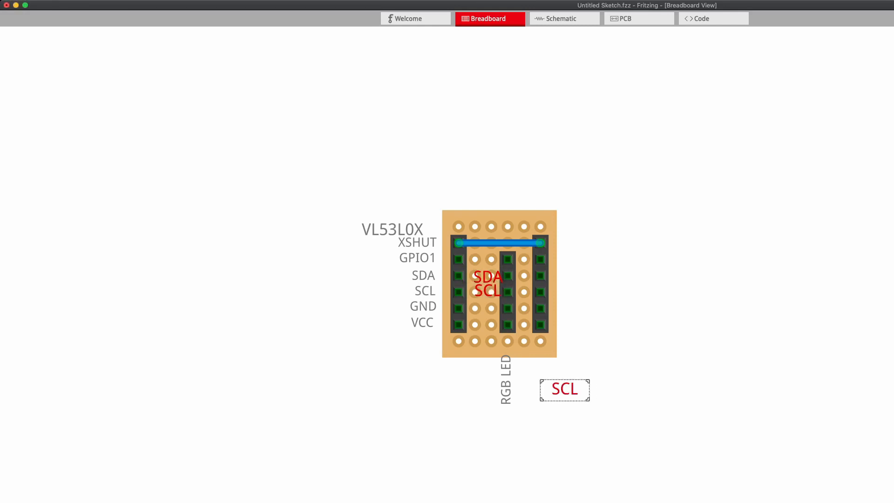